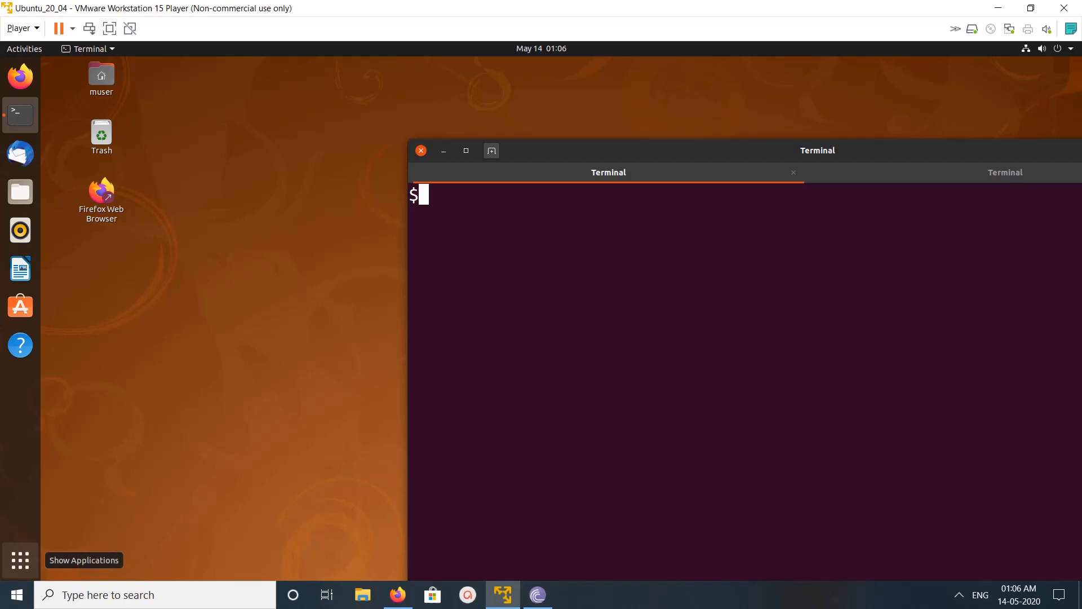
Step: Show the application overview from the dock's Show Applications button
left_click(19, 560)
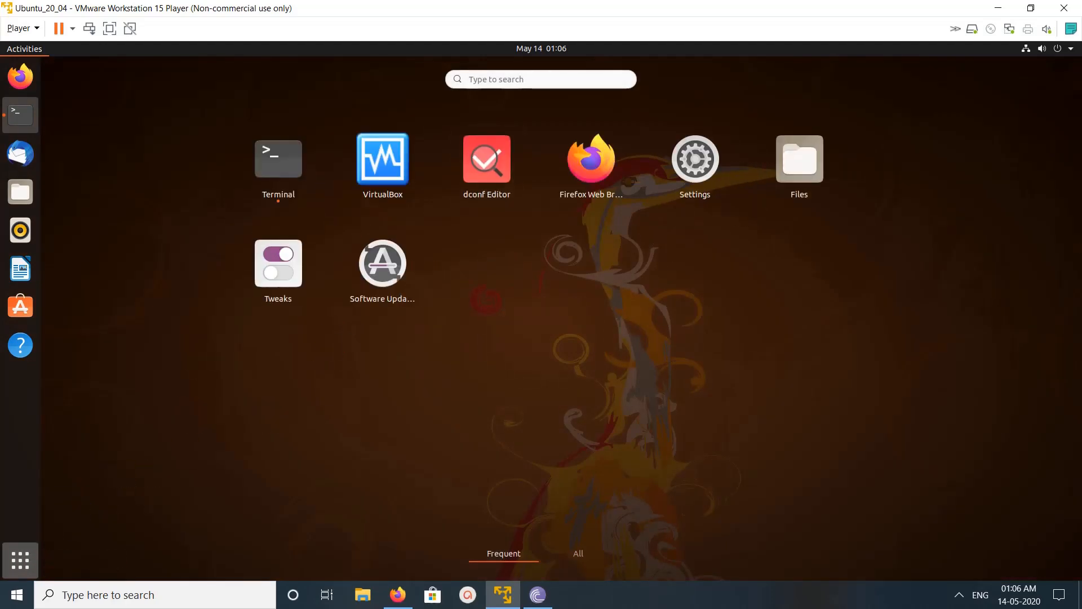
Step: Search 'user' in Activities and open the Users settings panel
type("user")
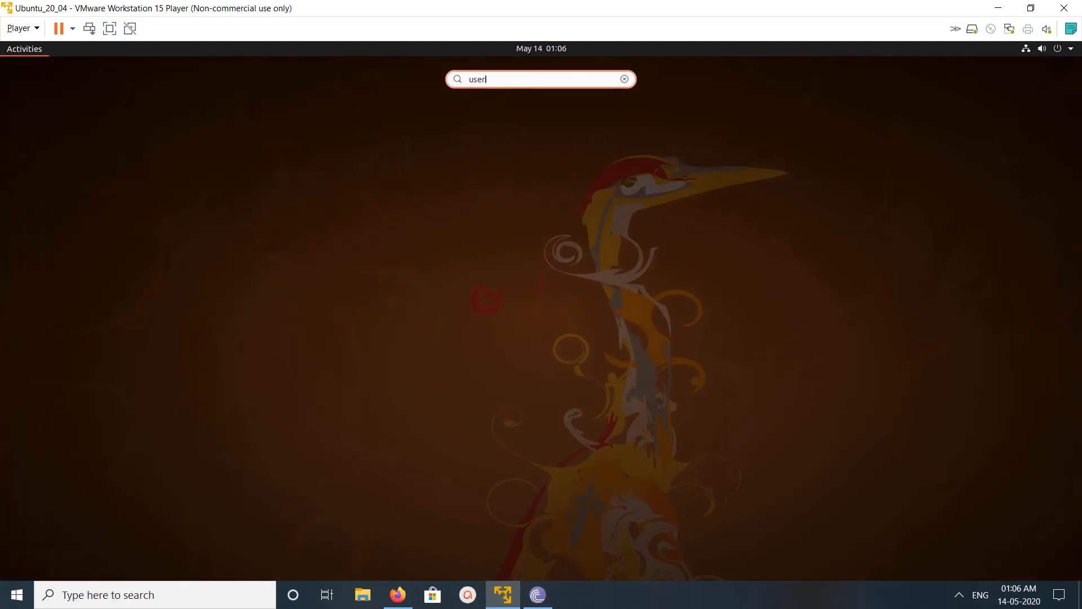
type("user")
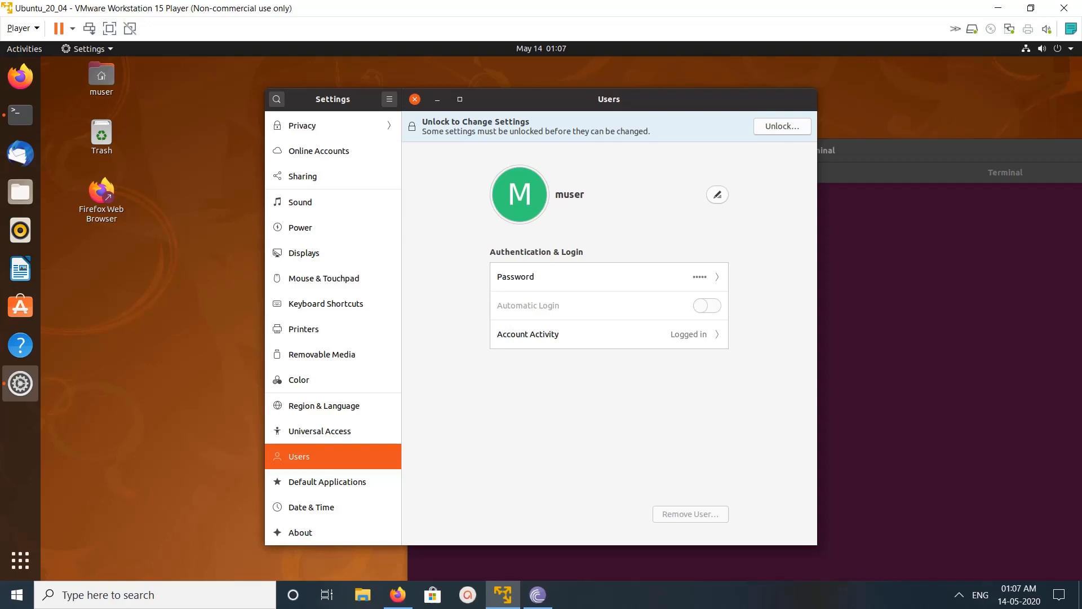
Step: Unlock the Users panel by authenticating with the account password
left_click(780, 127)
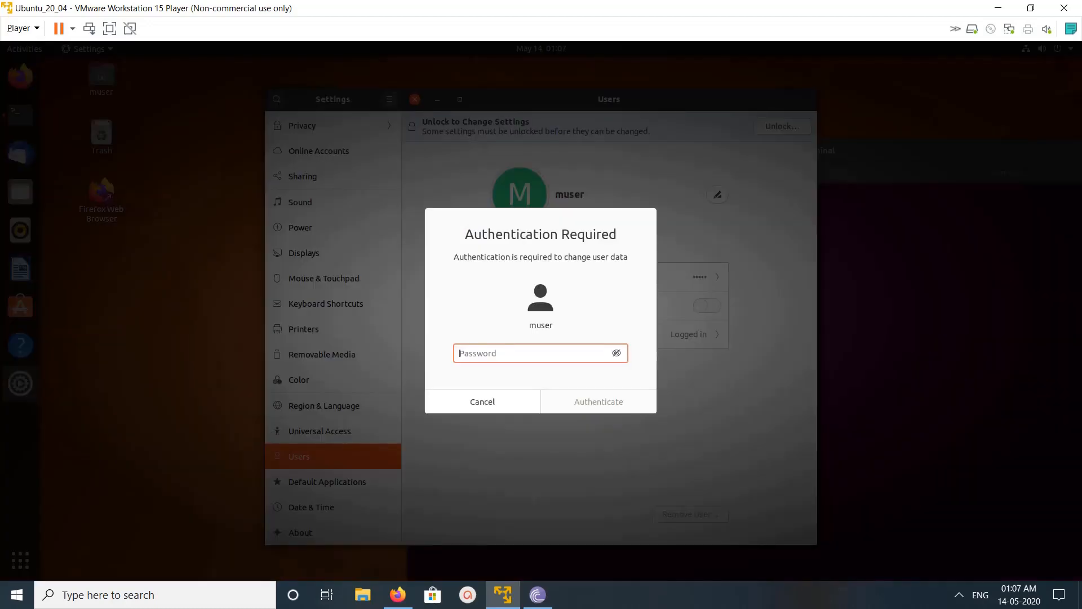
type("•")
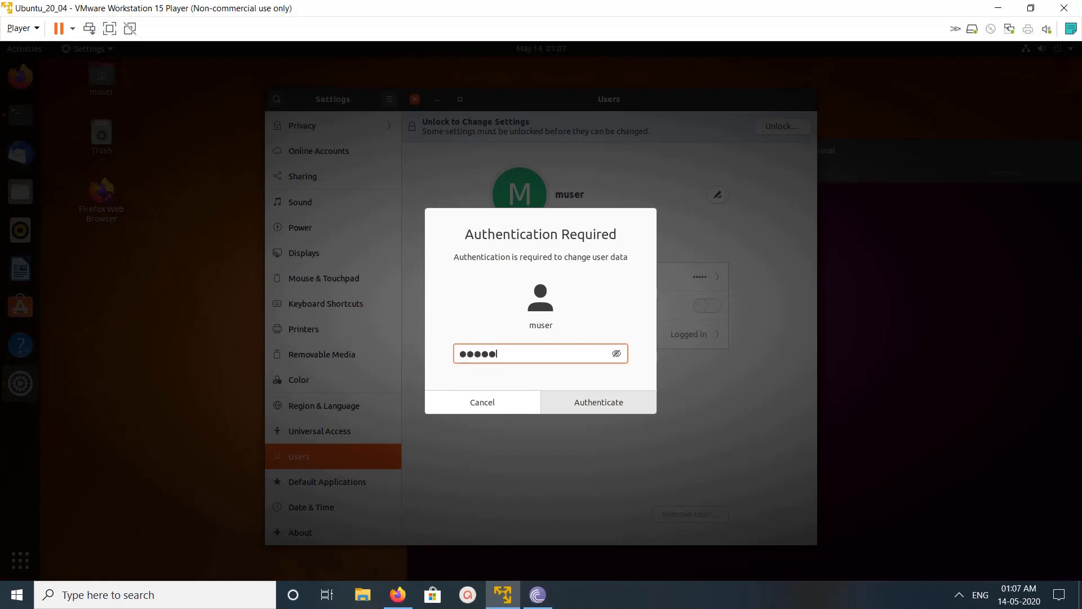
left_click(598, 401)
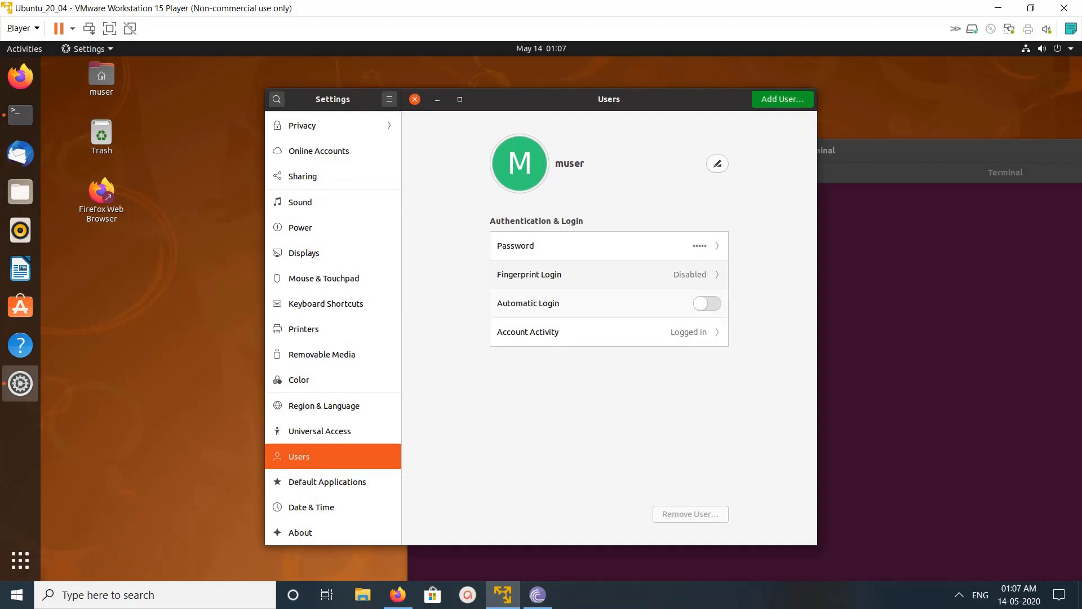
left_click(707, 304)
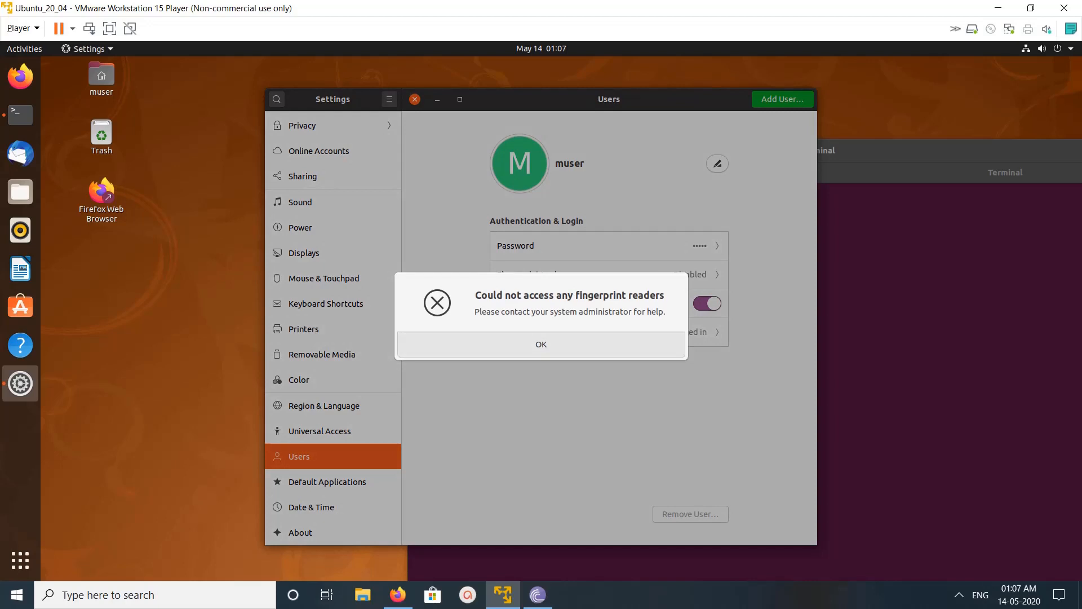
left_click(540, 344)
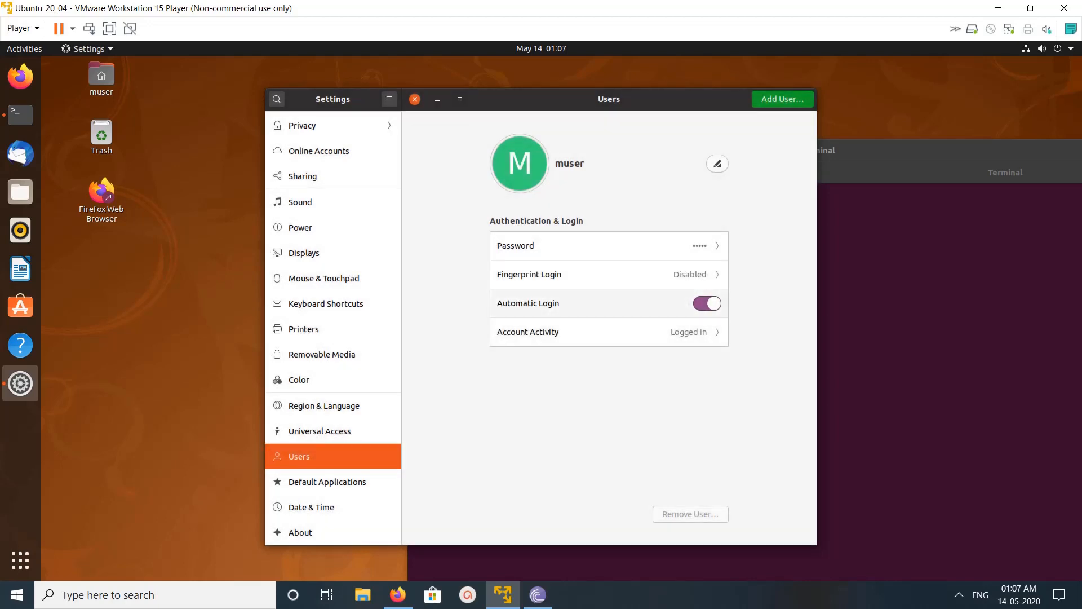
left_click(706, 303)
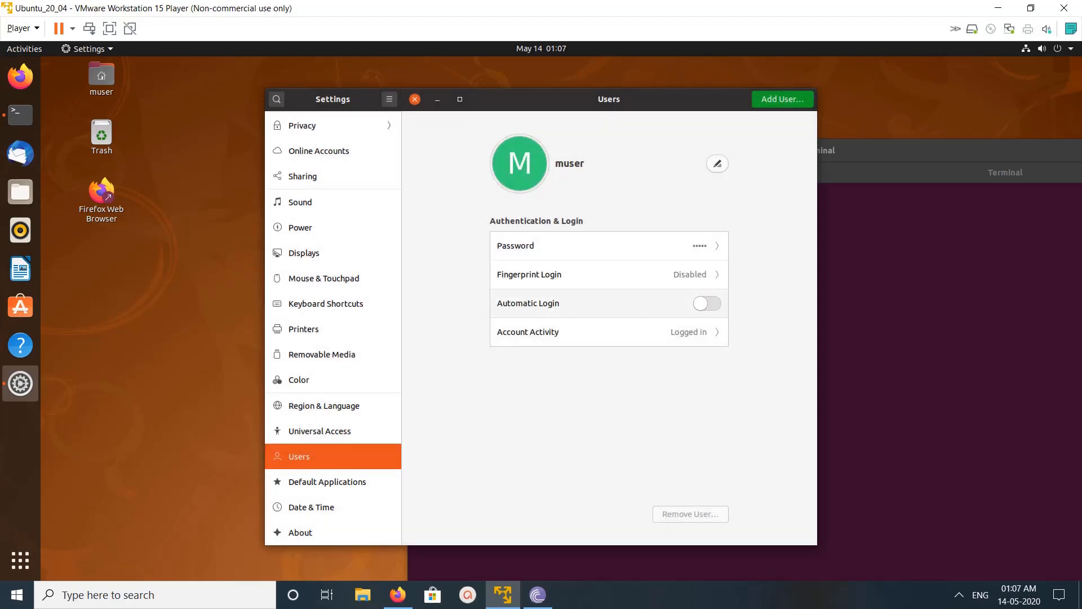